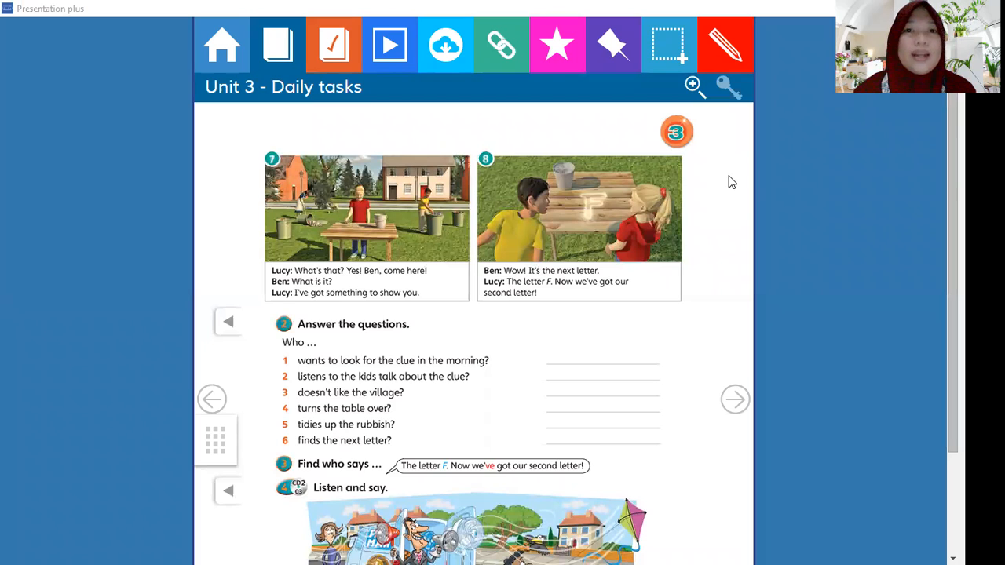
mouse_move(741, 188)
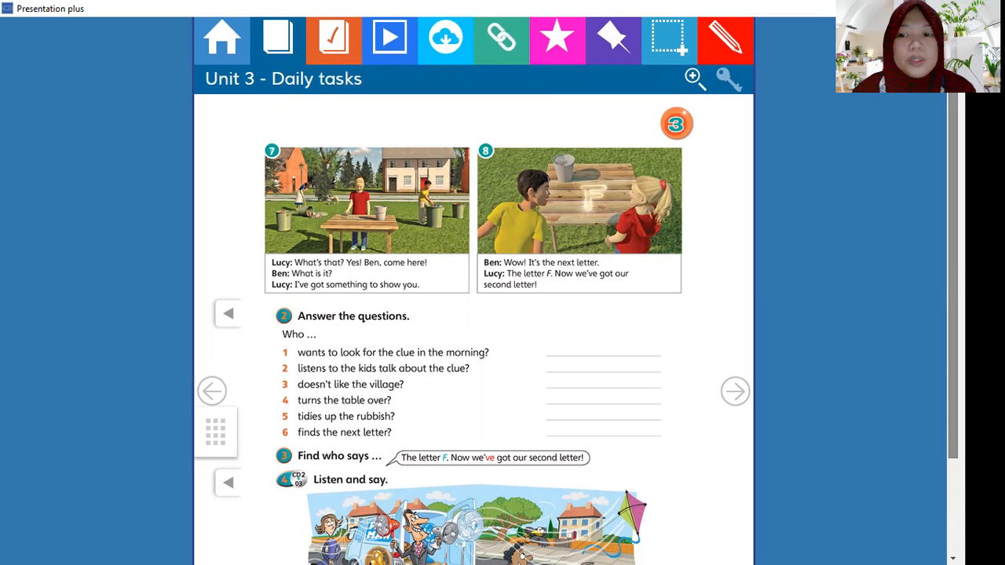
Step: Scroll down page 39 to the 'Listen and say' phonics section
scroll("down", 3)
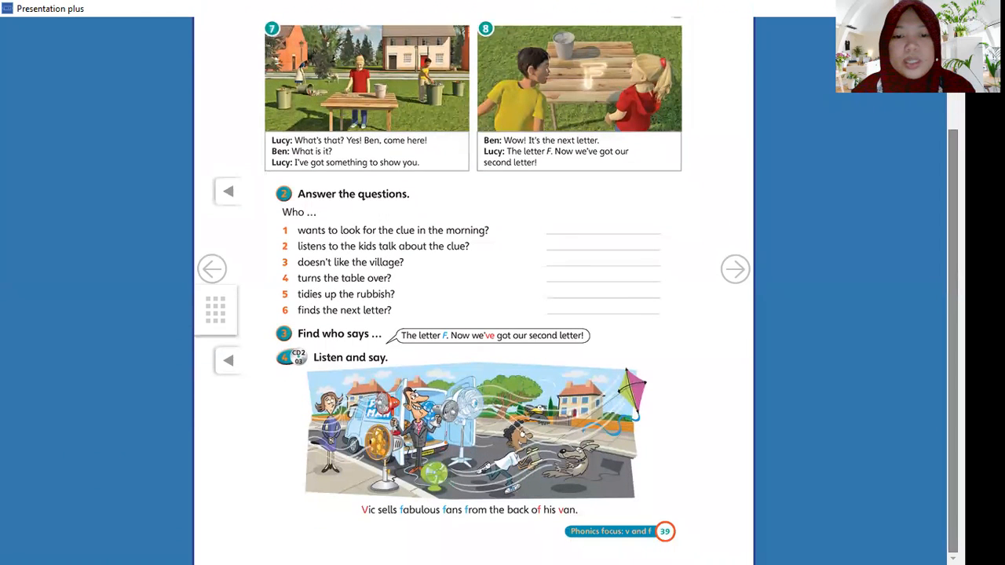
mouse_move(218, 352)
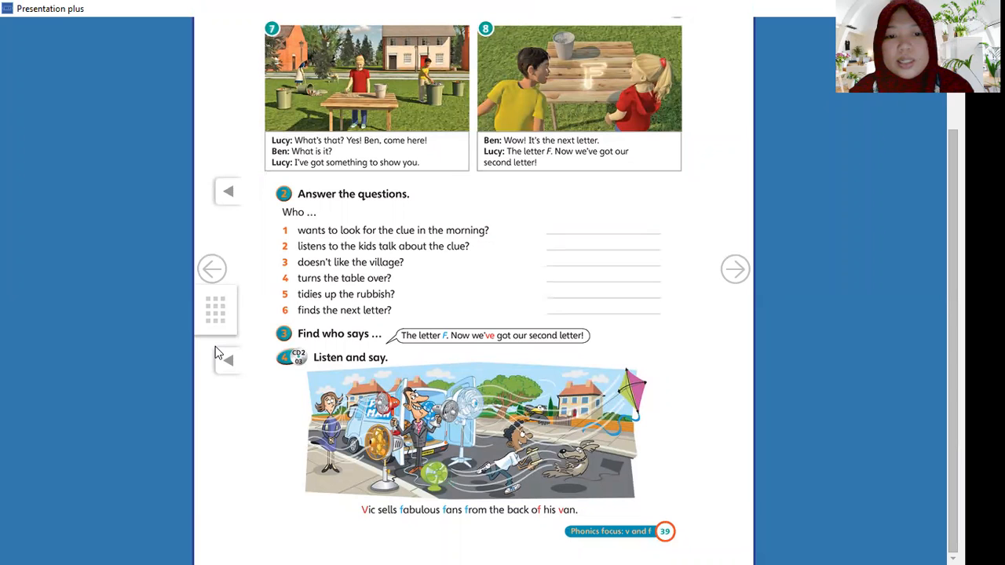
mouse_move(182, 308)
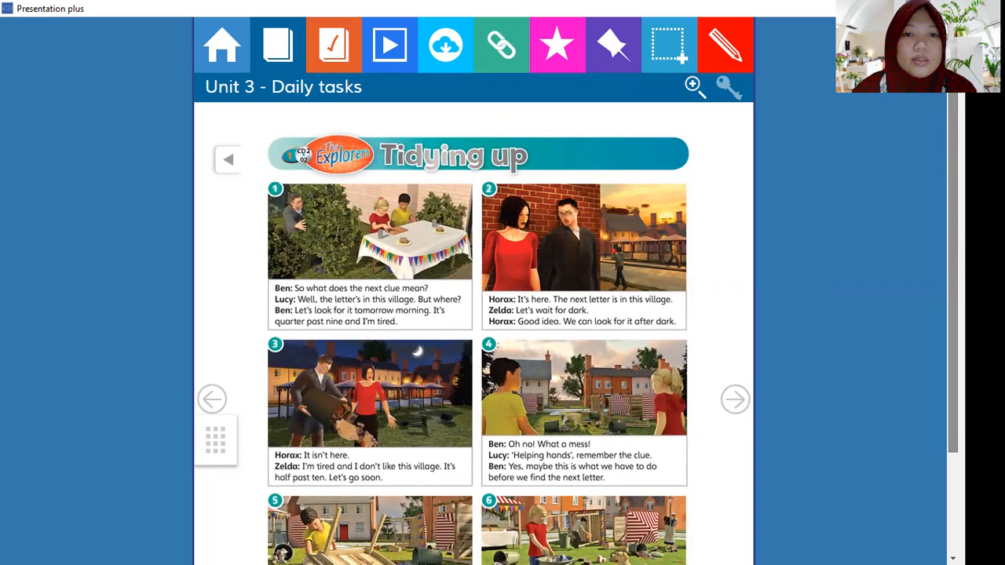
Step: Scroll down the 'Tidying up' story on page 38 to show all six picture panels
scroll("down", 3)
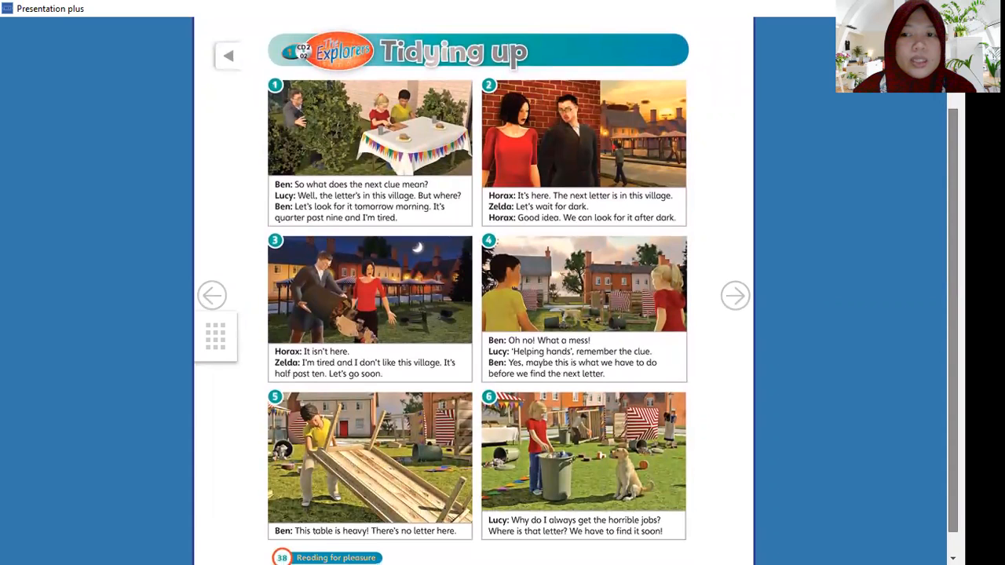
mouse_move(374, 94)
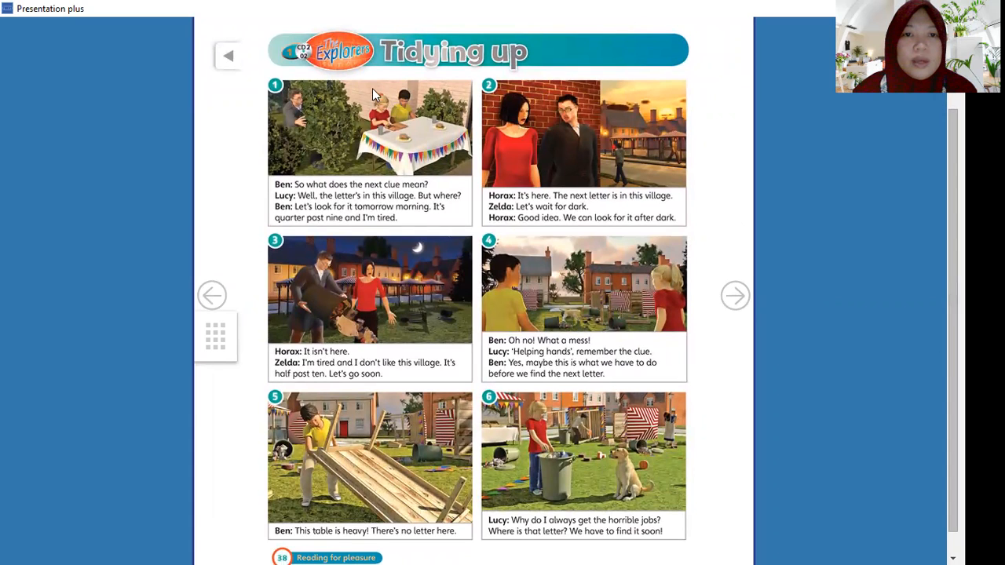
mouse_move(324, 66)
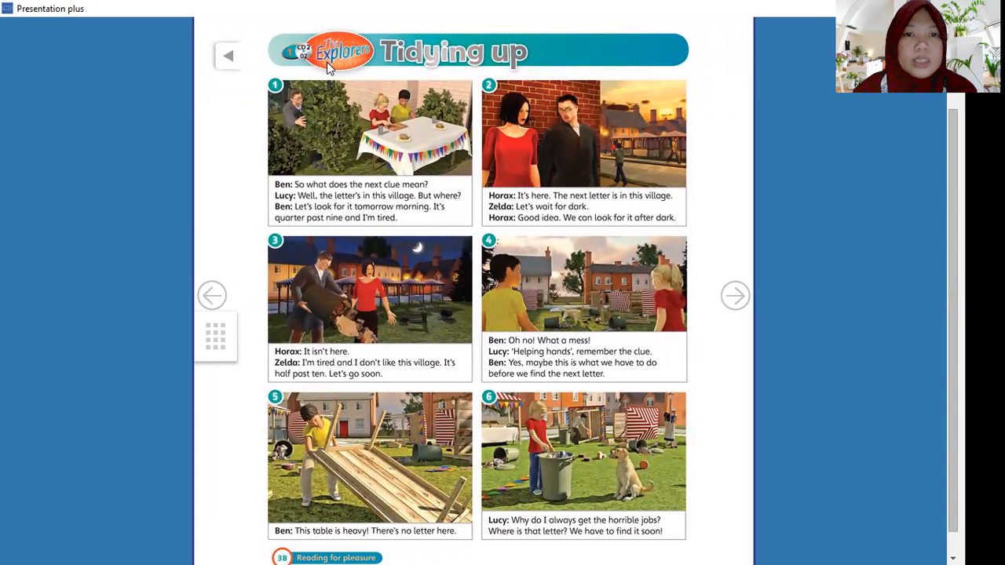
mouse_move(440, 117)
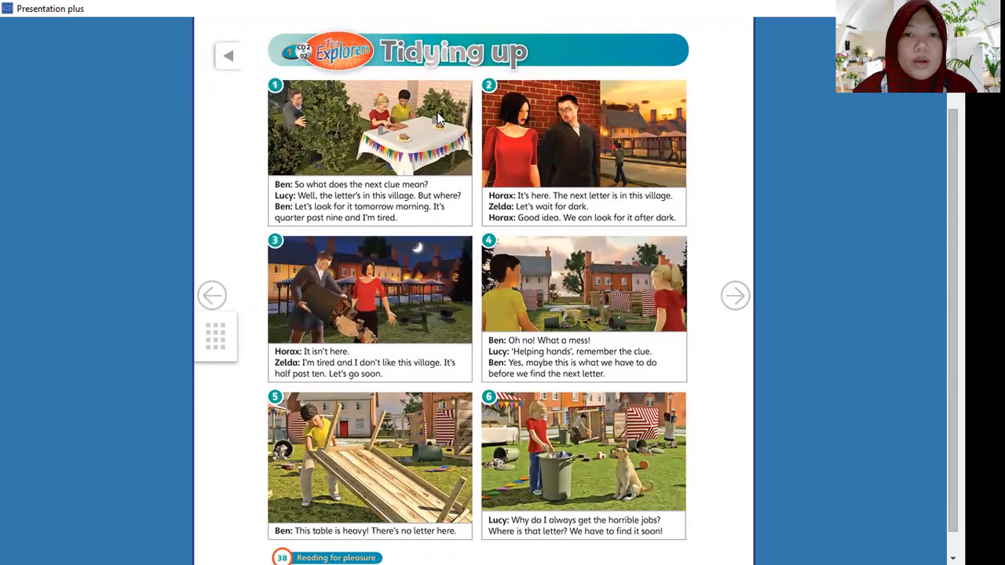
mouse_move(660, 333)
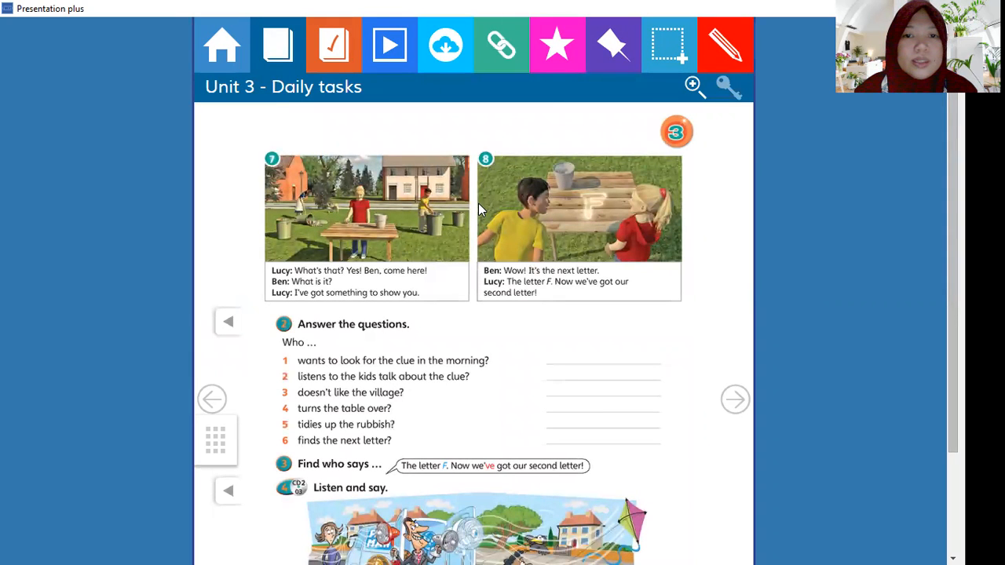
mouse_move(222, 416)
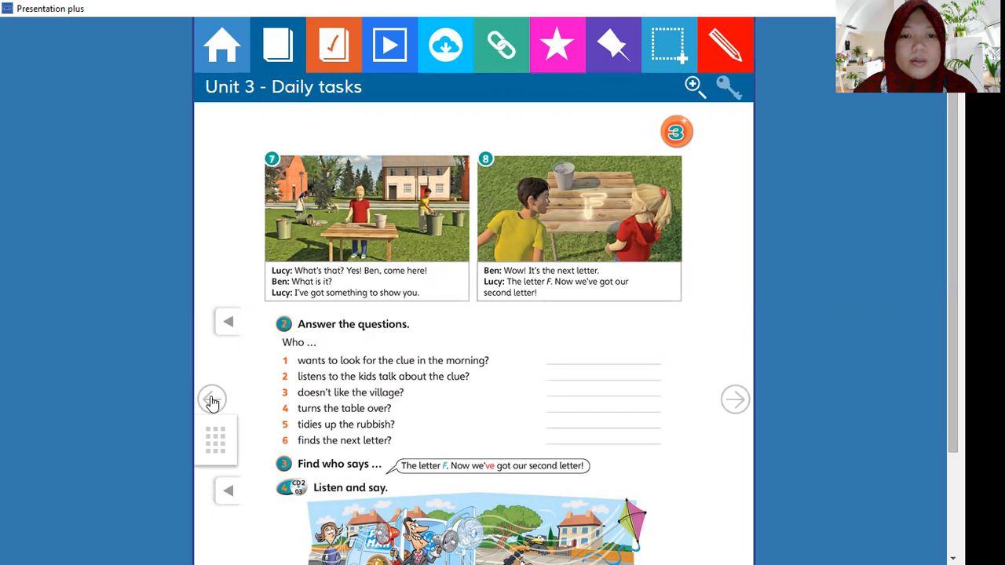
left_click(212, 400)
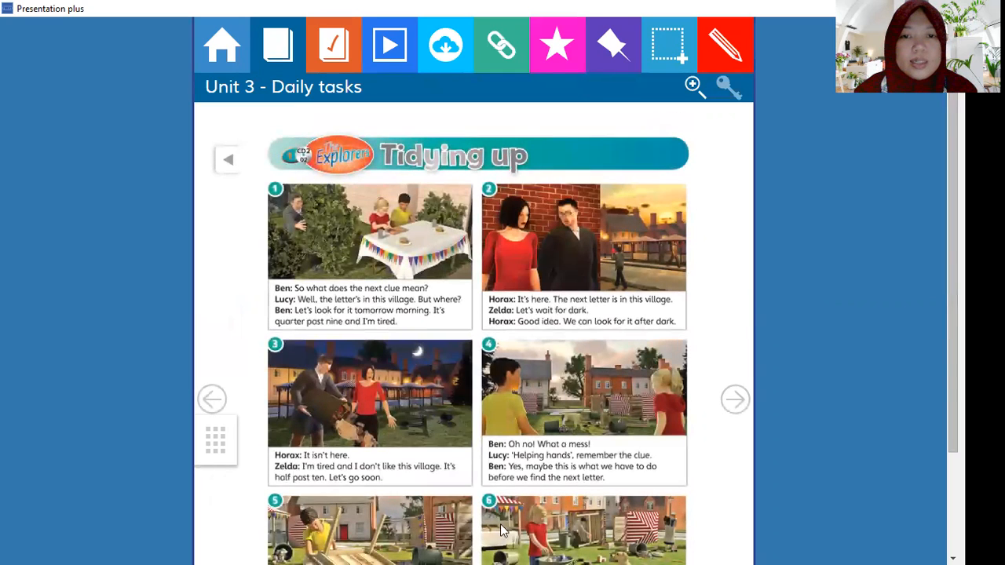
mouse_move(725, 391)
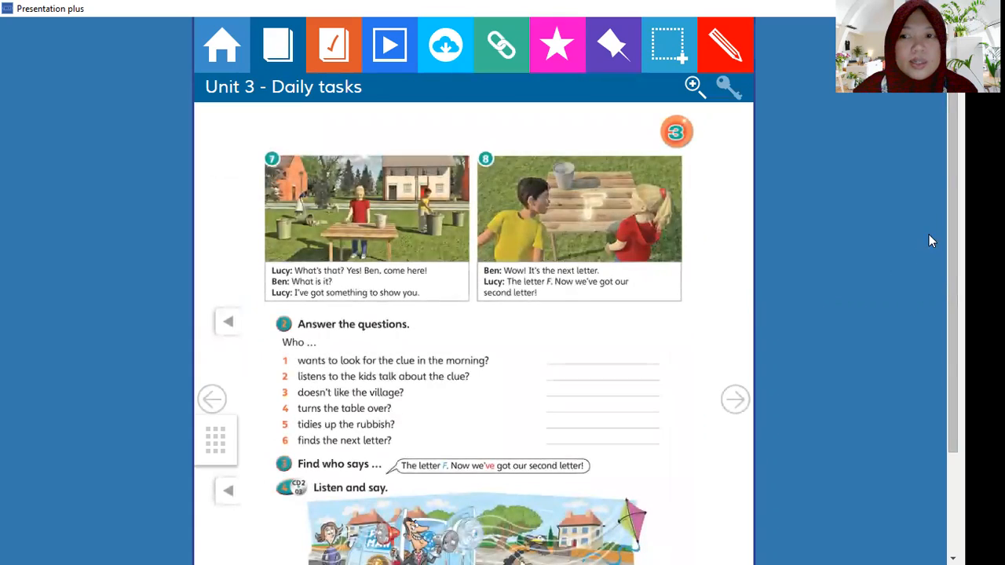
scroll("down", 3)
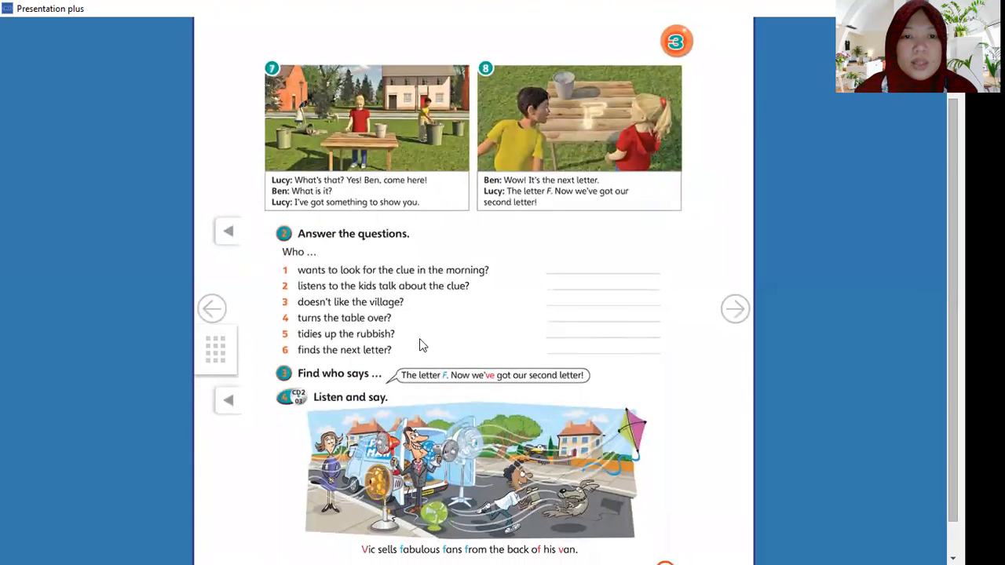
mouse_move(349, 250)
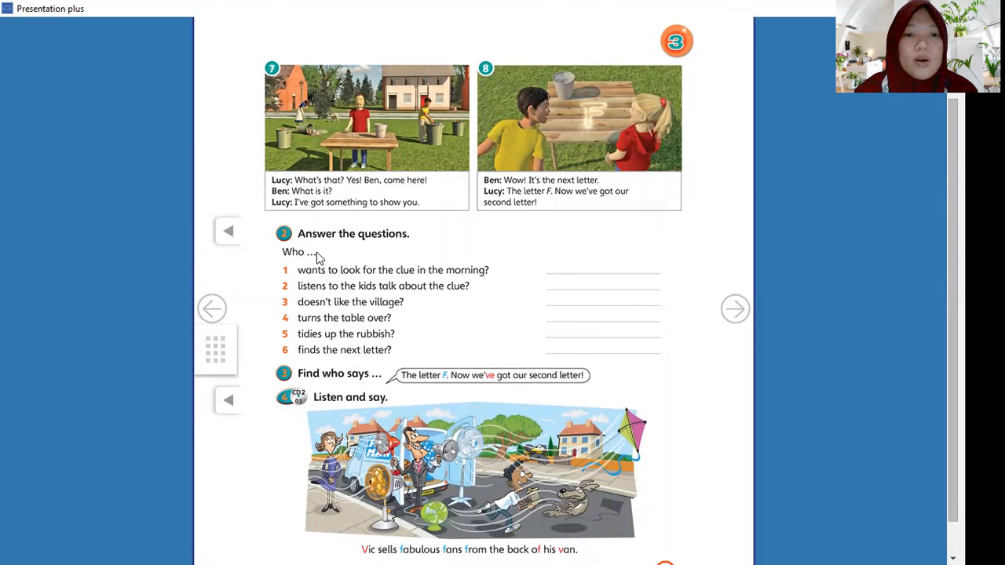
mouse_move(373, 275)
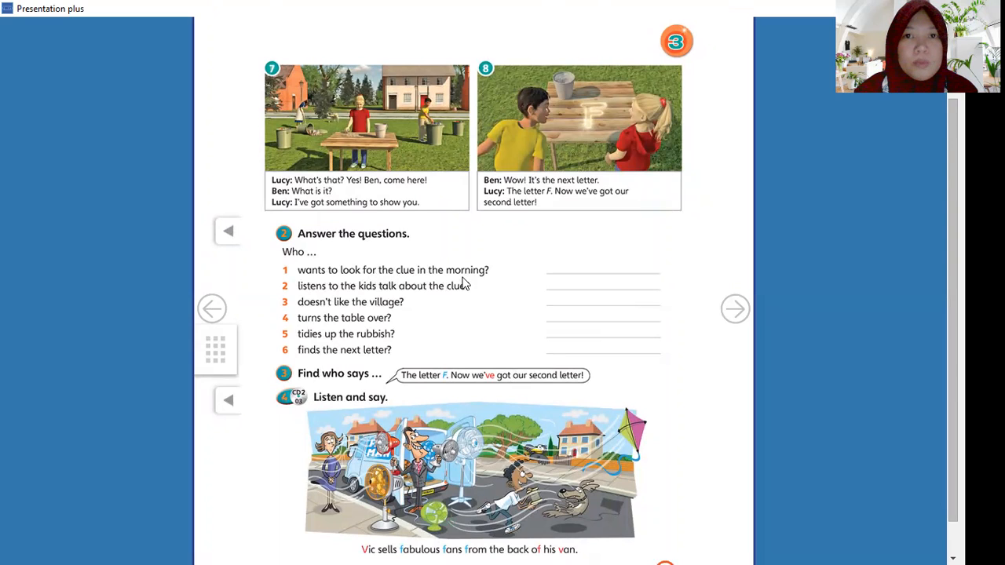
mouse_move(332, 292)
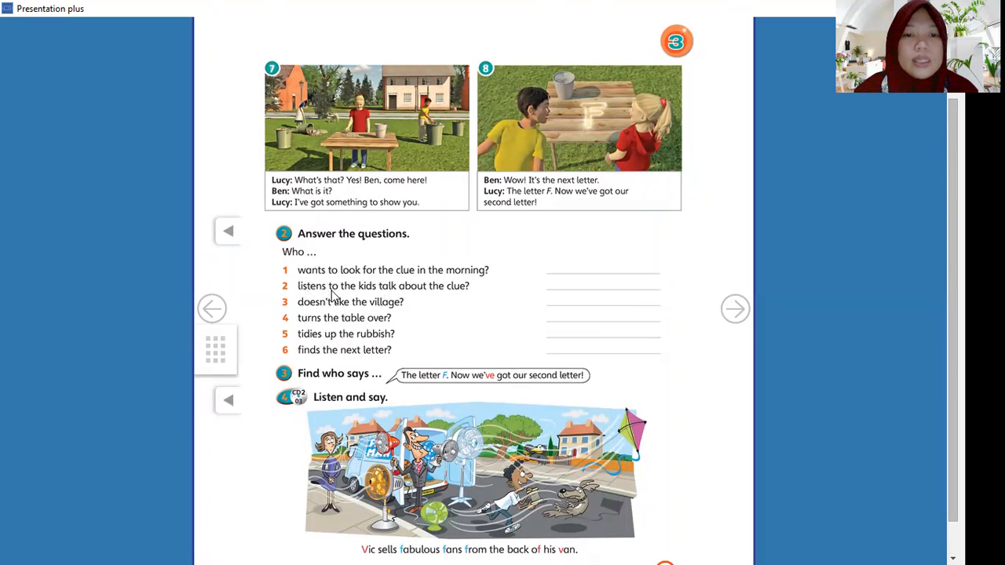
mouse_move(452, 299)
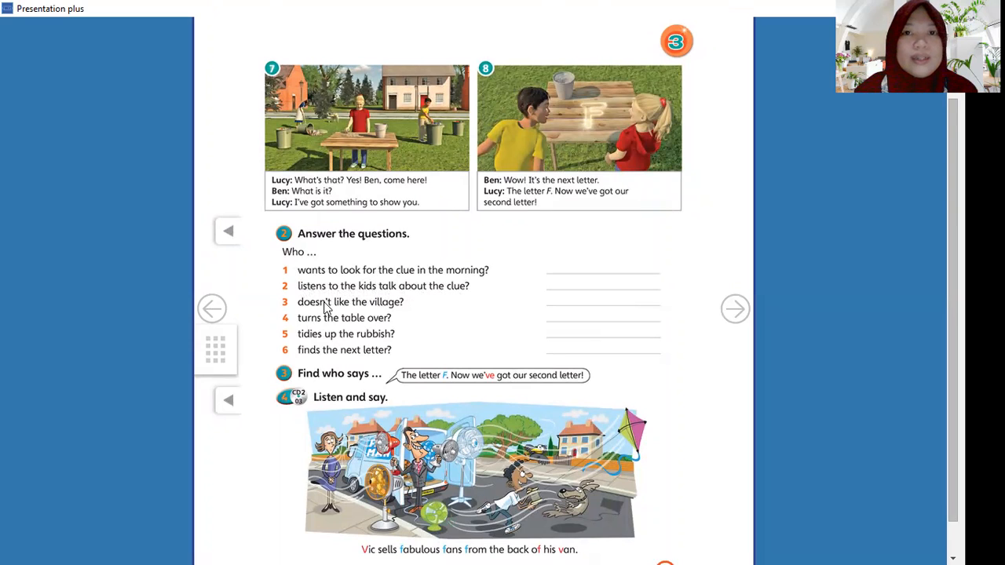
mouse_move(390, 315)
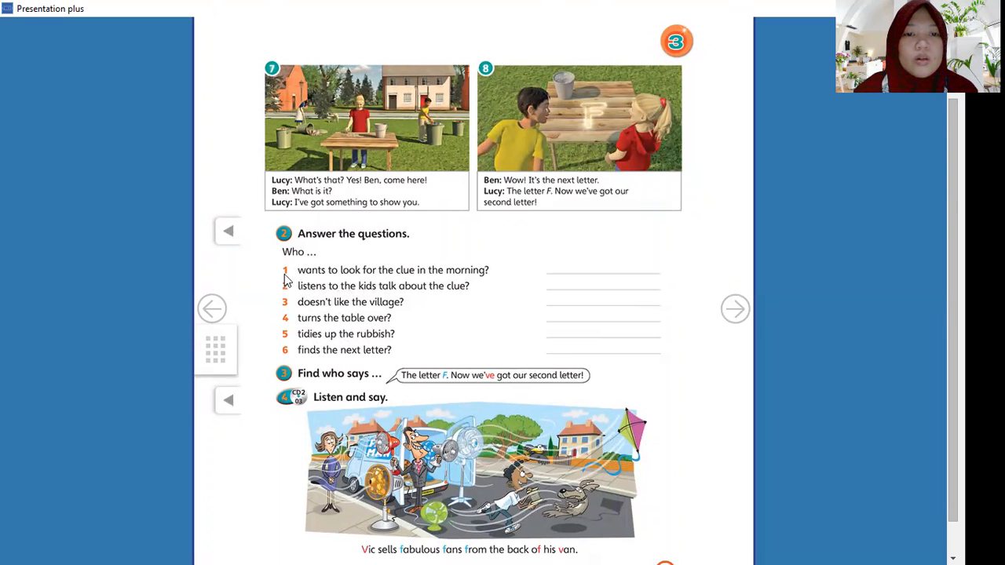
mouse_move(345, 346)
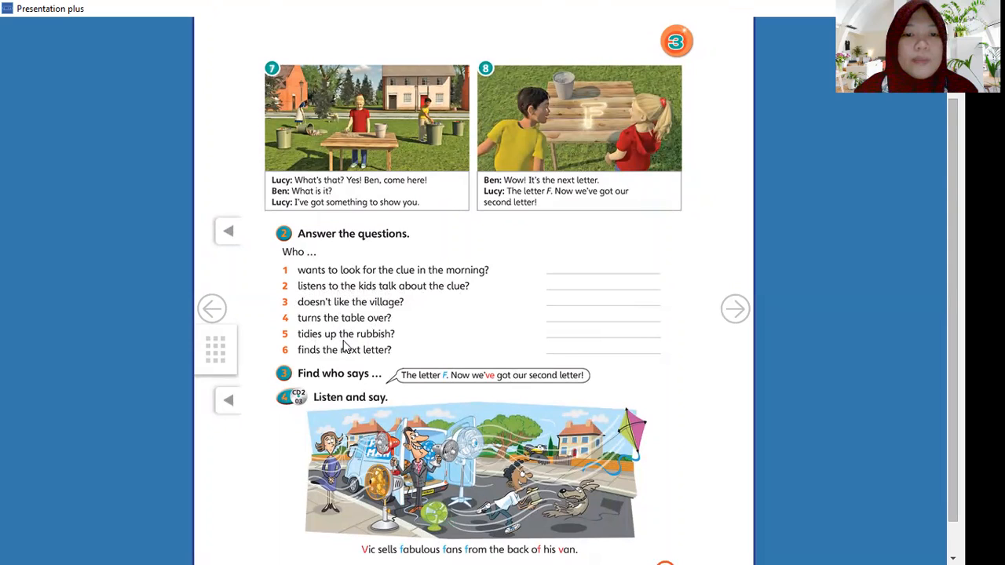
mouse_move(284, 272)
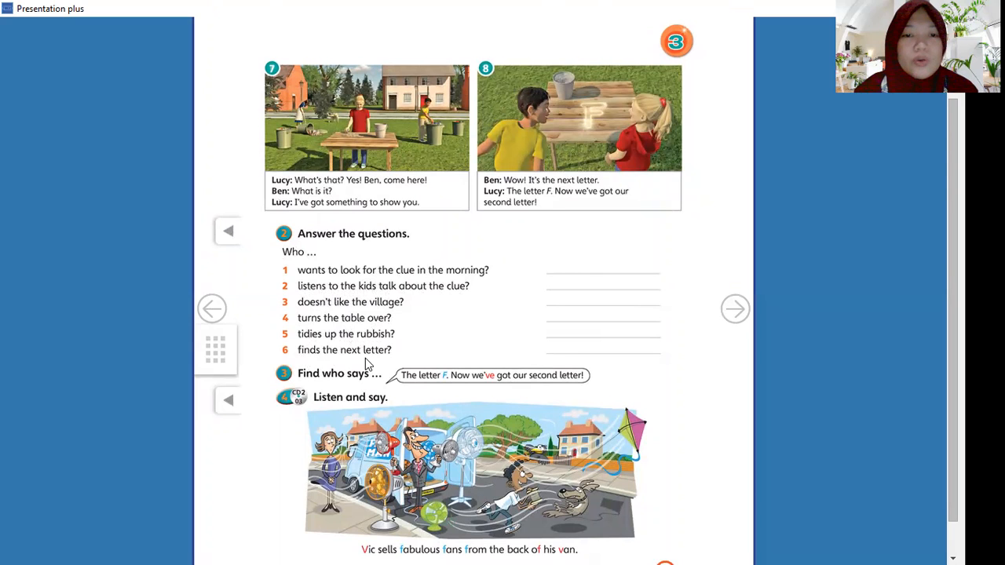
mouse_move(368, 340)
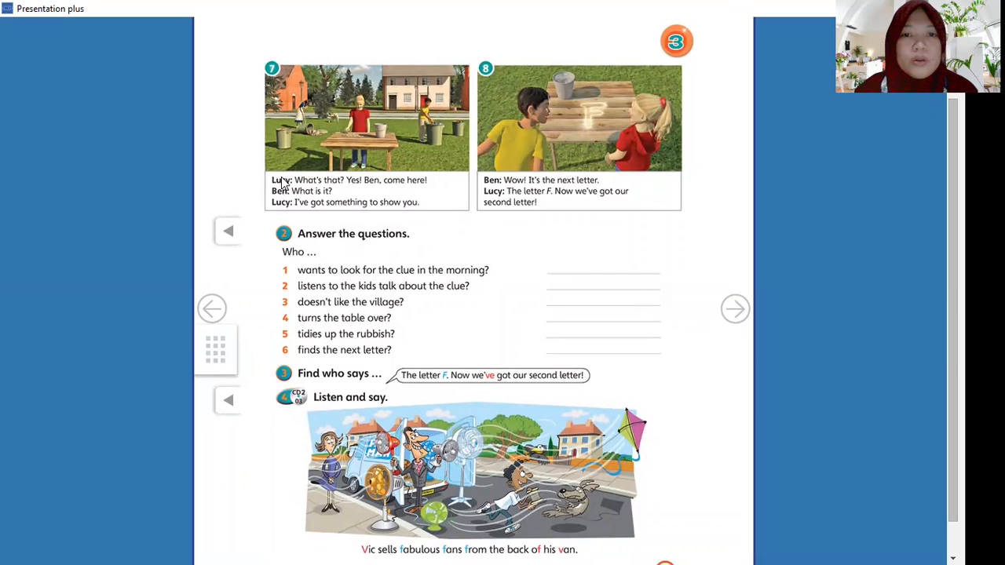
mouse_move(222, 308)
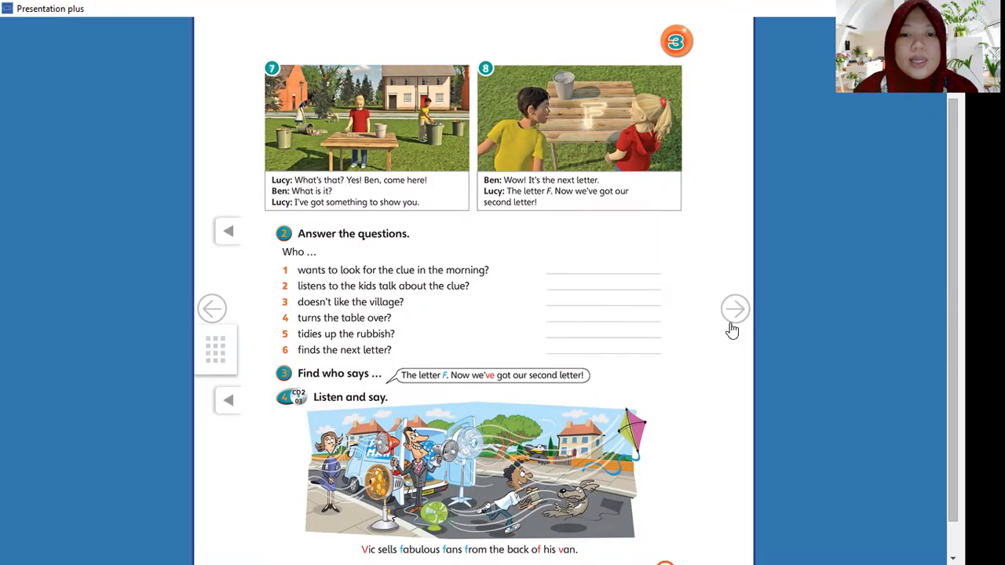
left_click(734, 309)
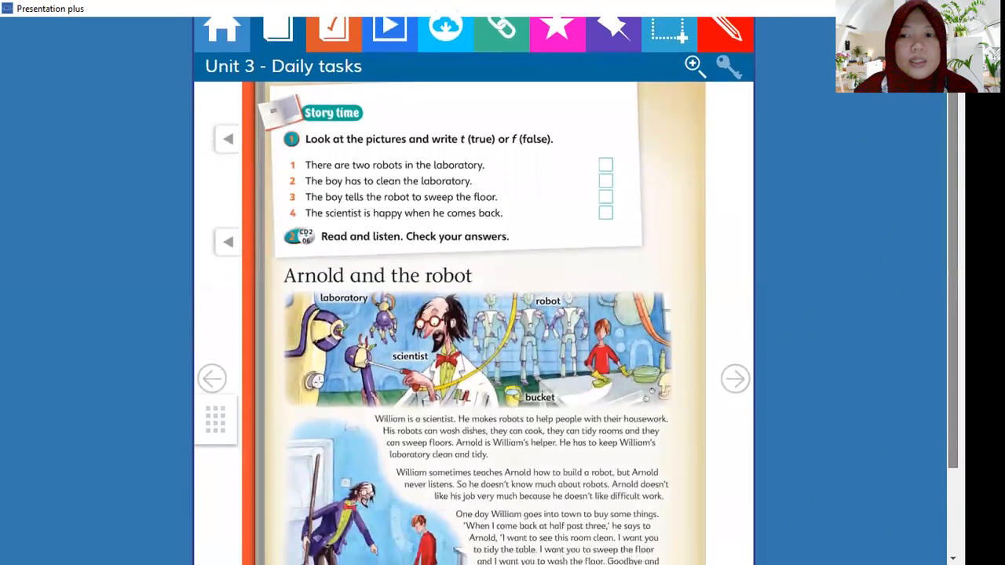
scroll("down", 3)
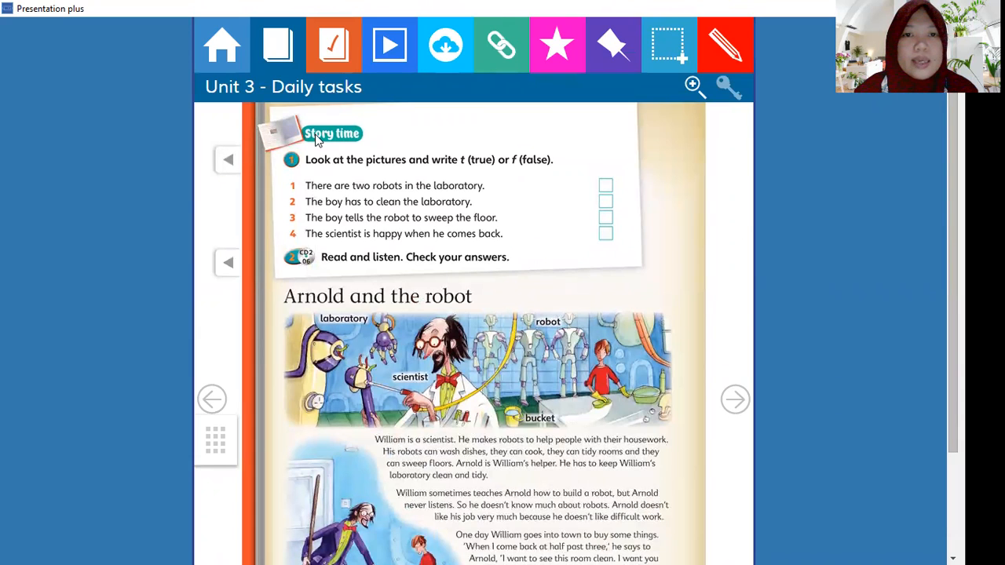
mouse_move(333, 162)
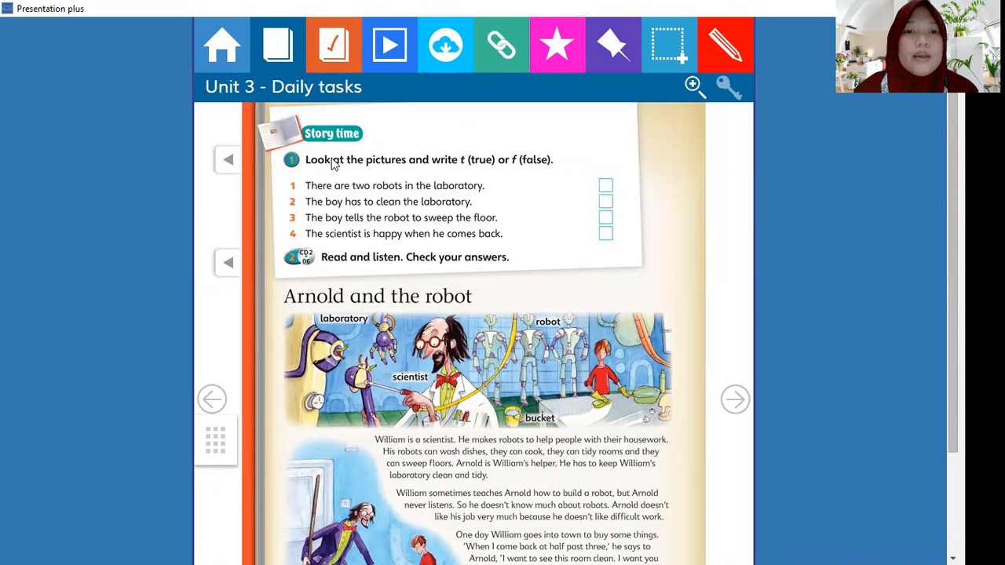
mouse_move(314, 163)
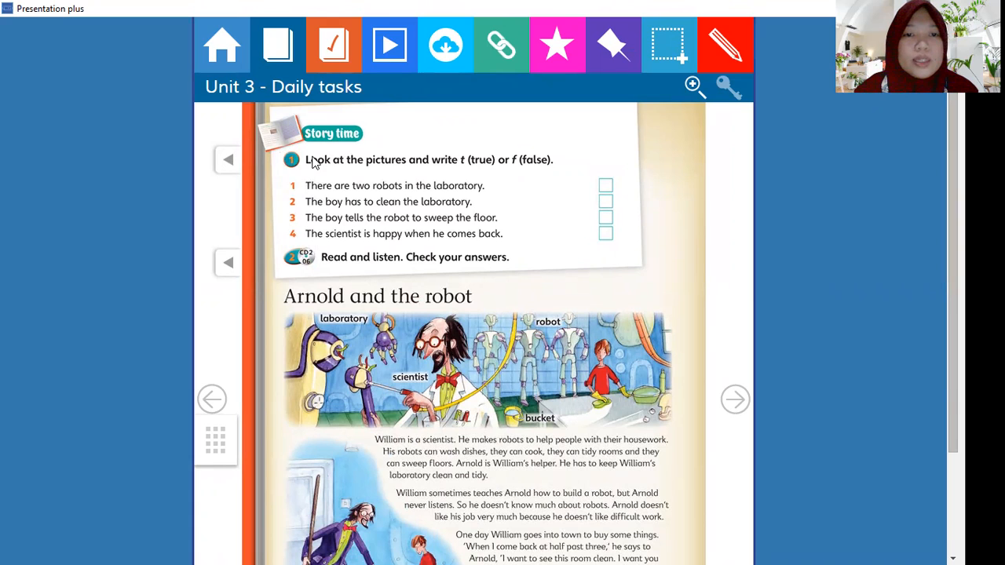
mouse_move(440, 175)
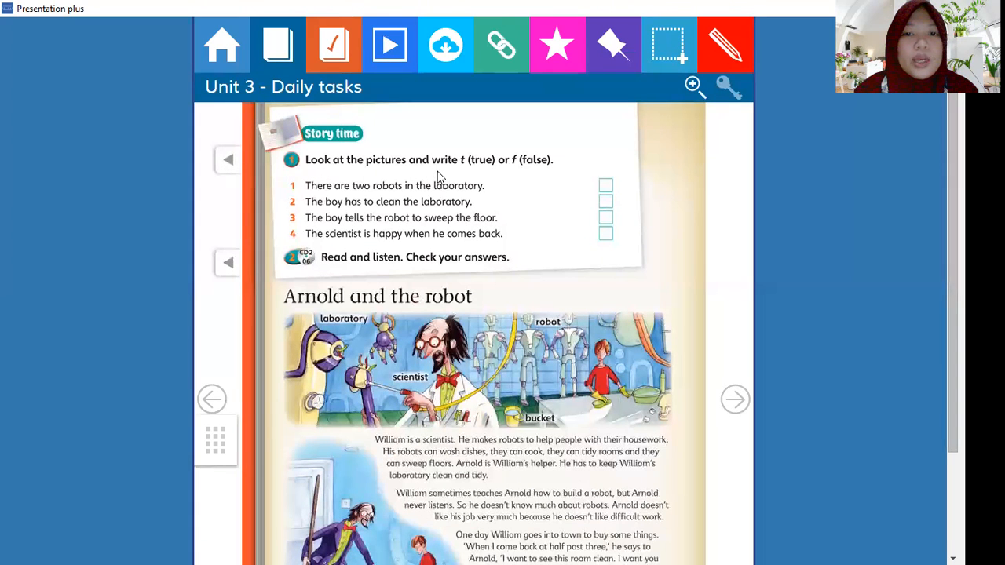
mouse_move(521, 175)
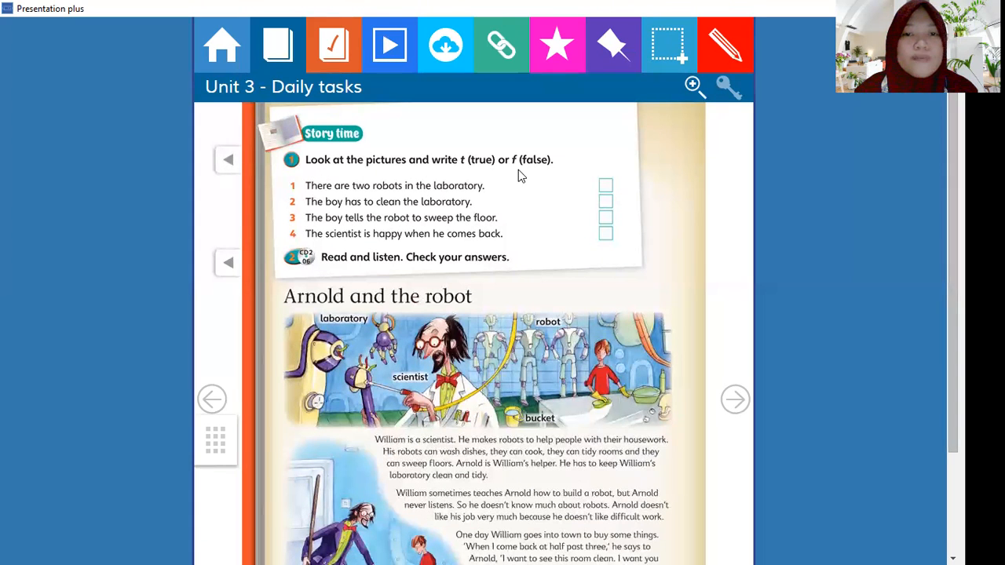
mouse_move(327, 346)
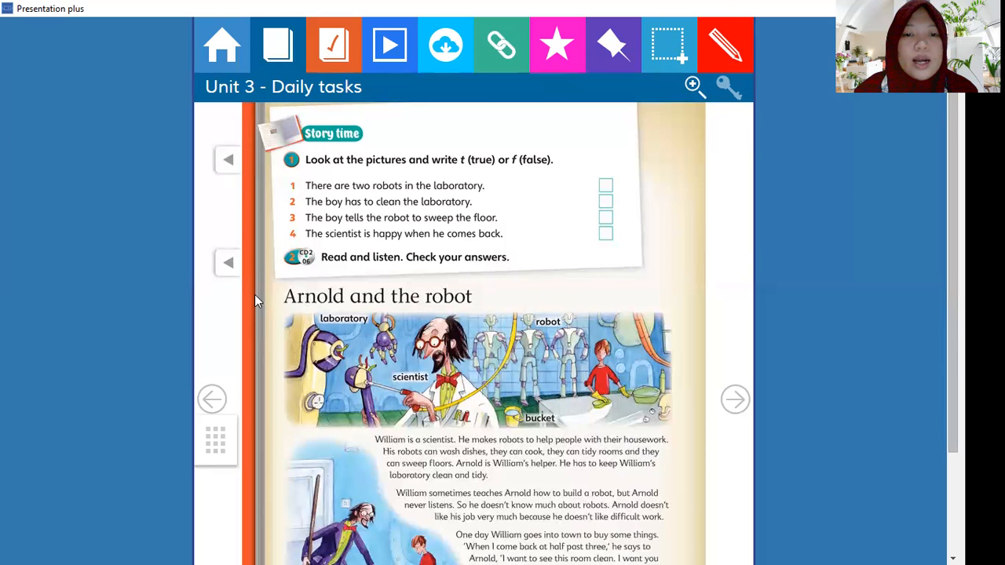
mouse_move(489, 318)
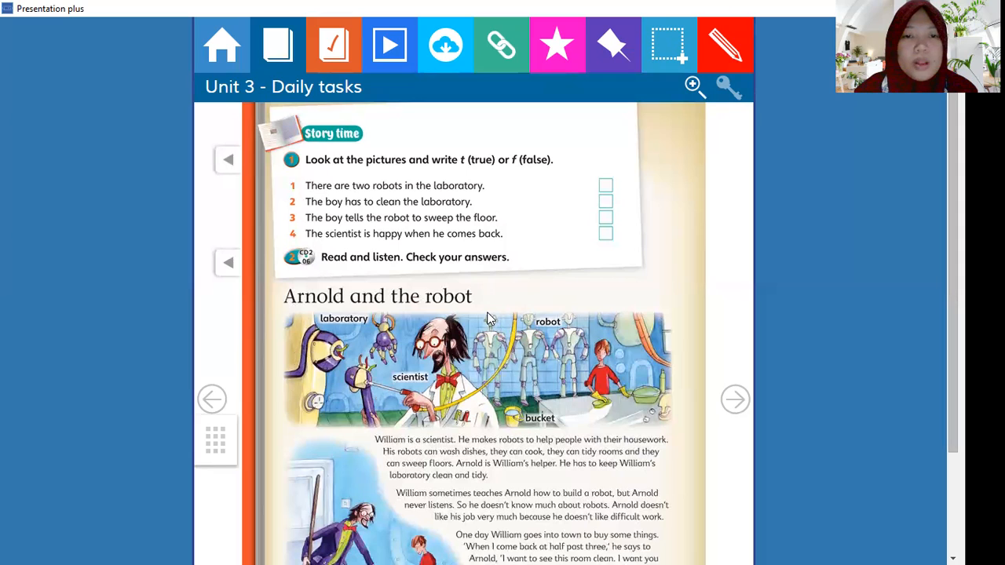
mouse_move(286, 202)
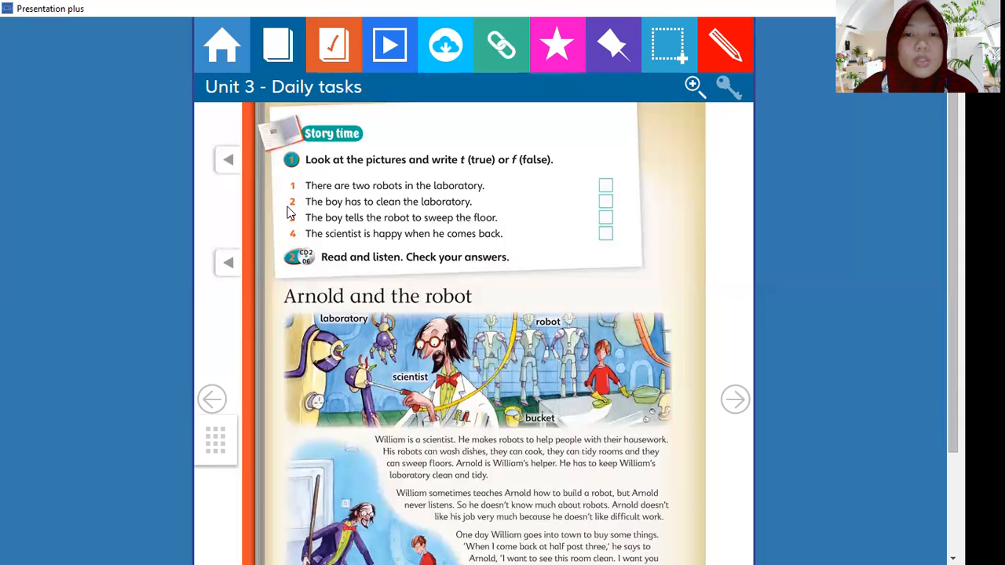
mouse_move(619, 193)
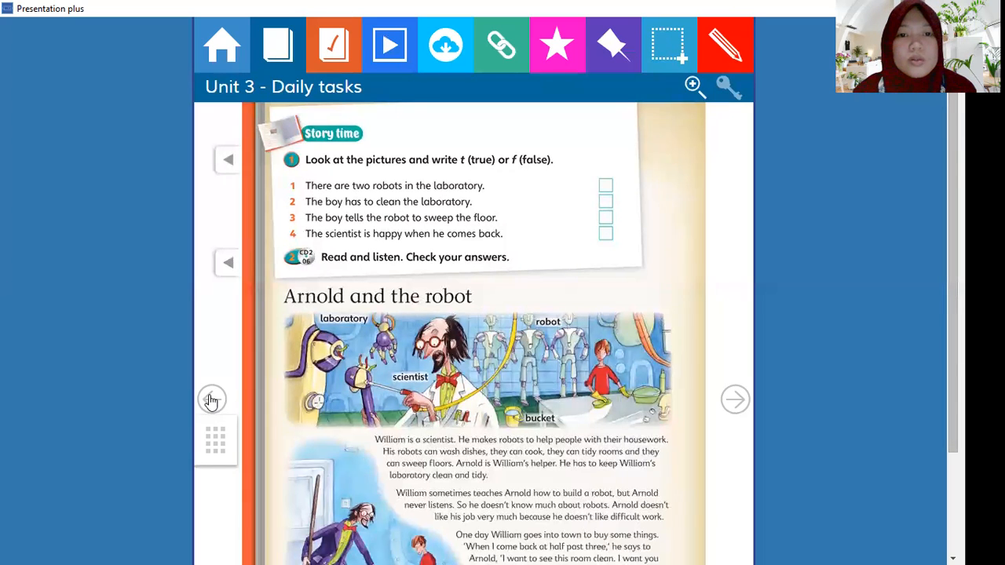
Step: Return to page 39 and scroll to the 'Answer the questions' exercise and phonics picture
left_click(734, 399)
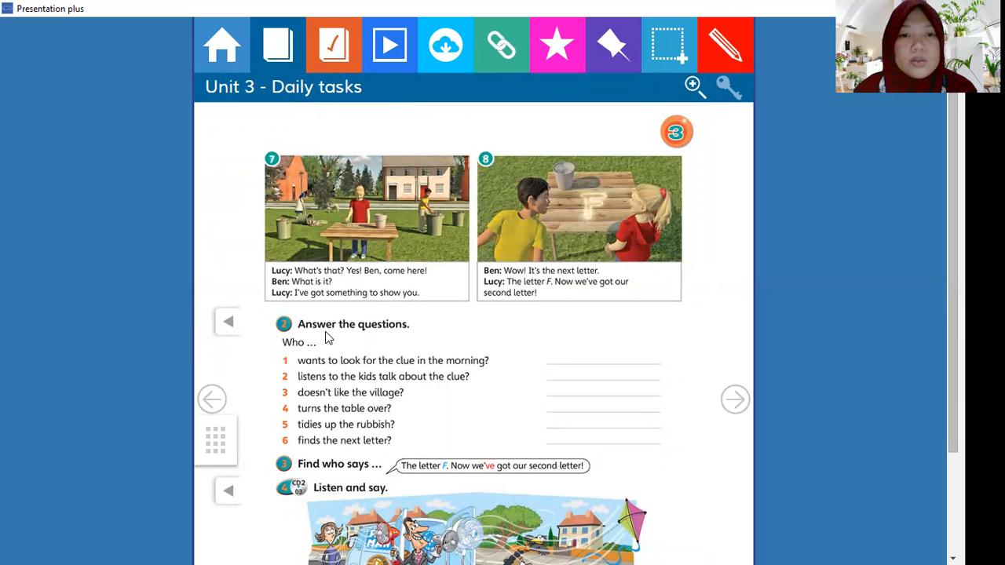
scroll("down", 3)
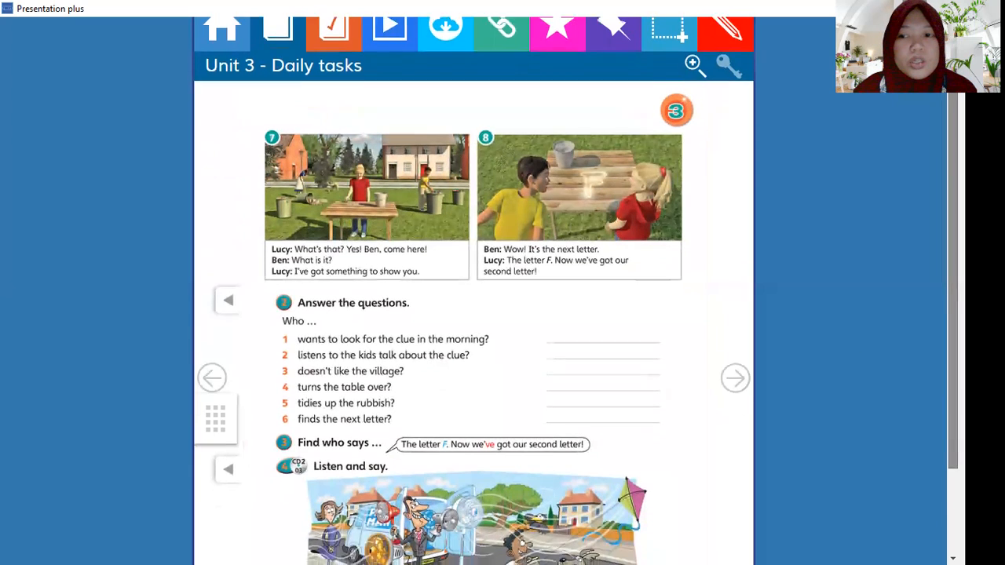
scroll("down", 3)
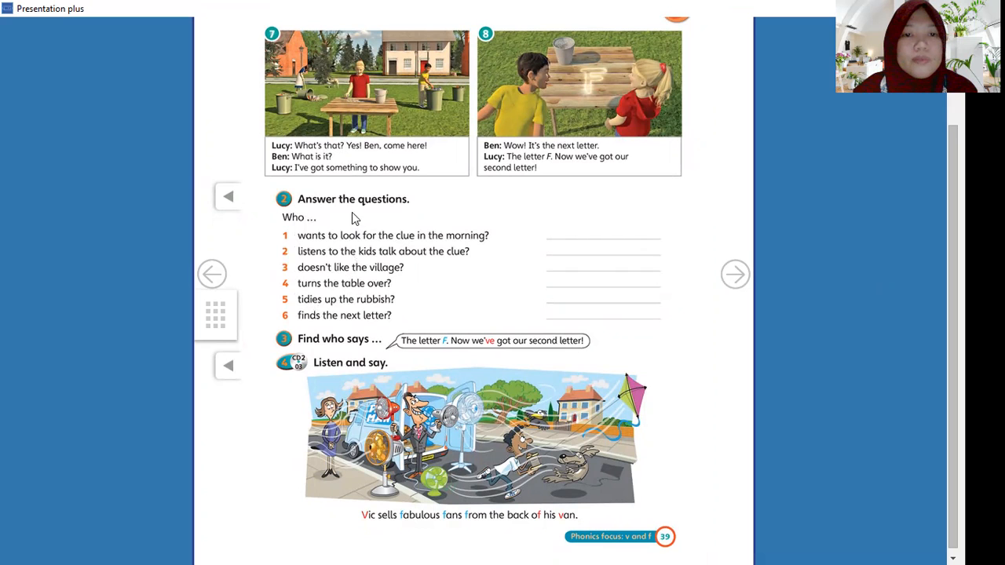
mouse_move(288, 226)
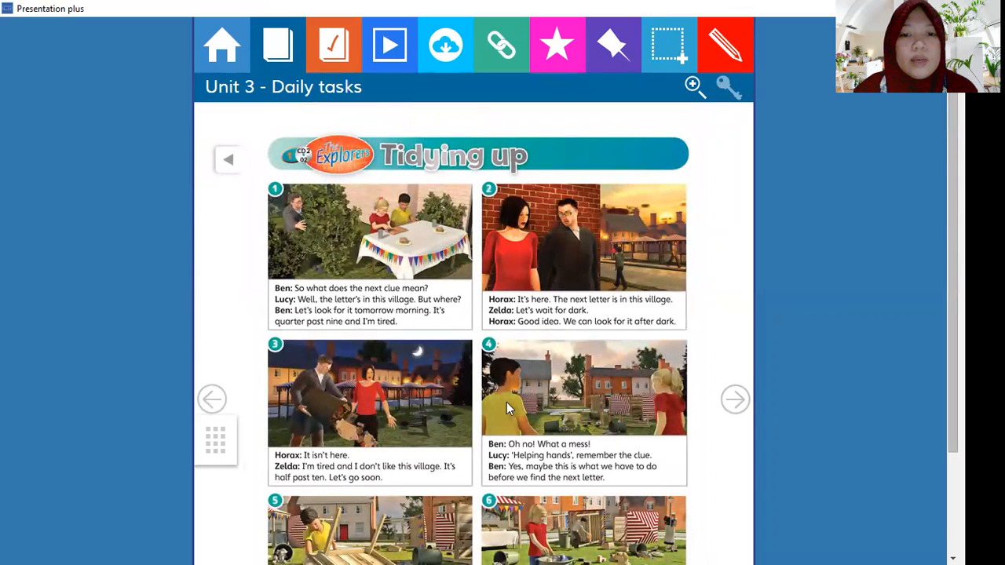
mouse_move(321, 187)
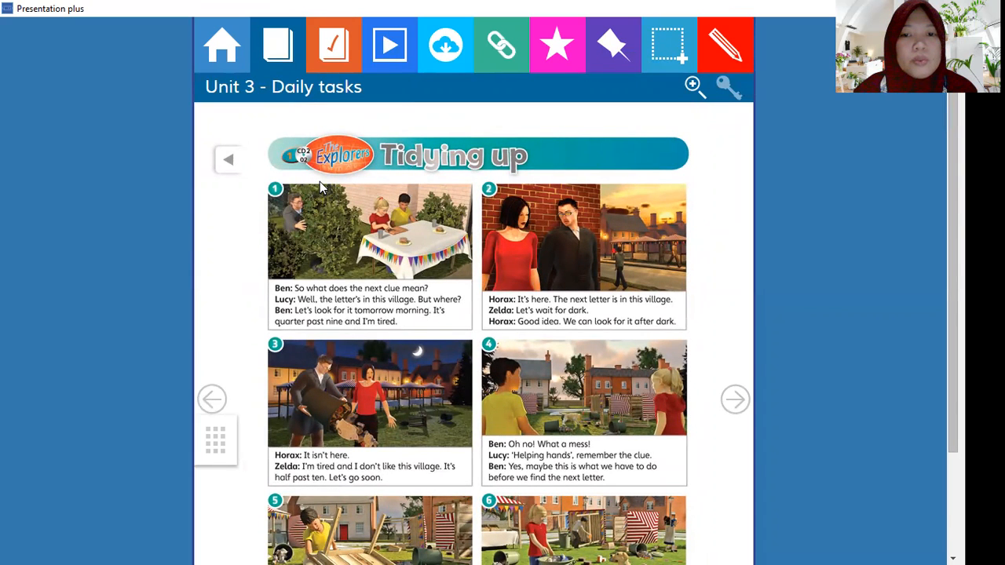
mouse_move(308, 206)
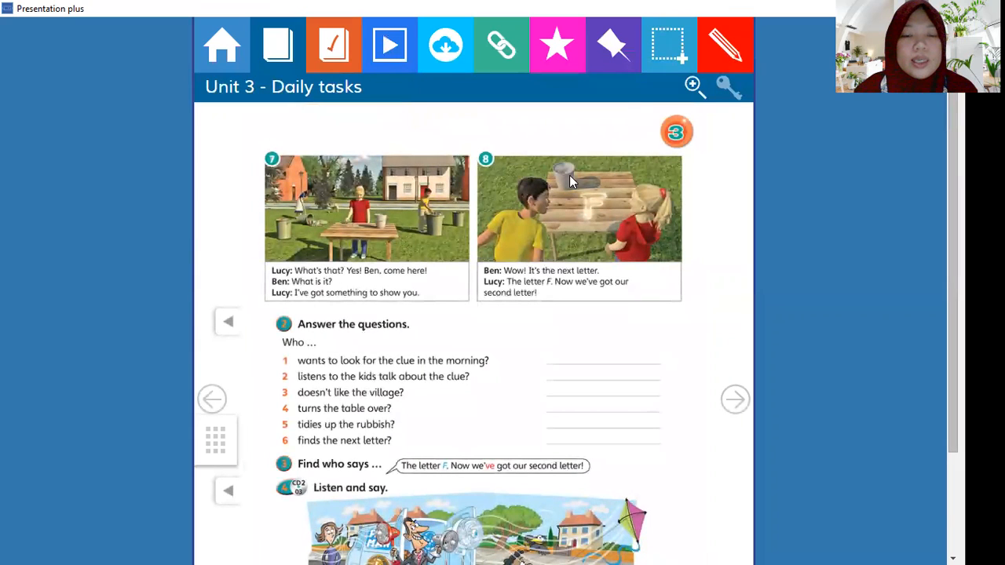
mouse_move(308, 357)
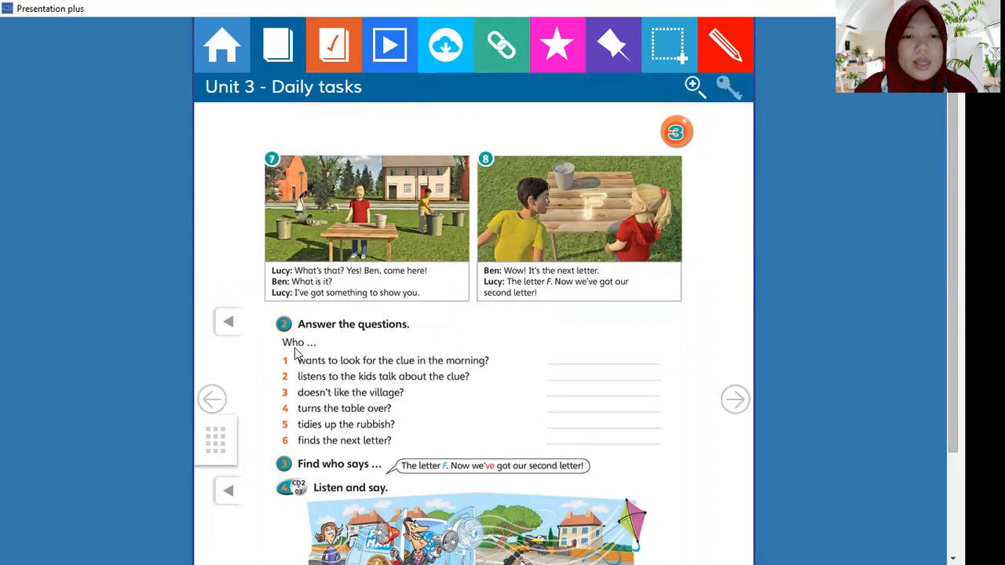
mouse_move(296, 397)
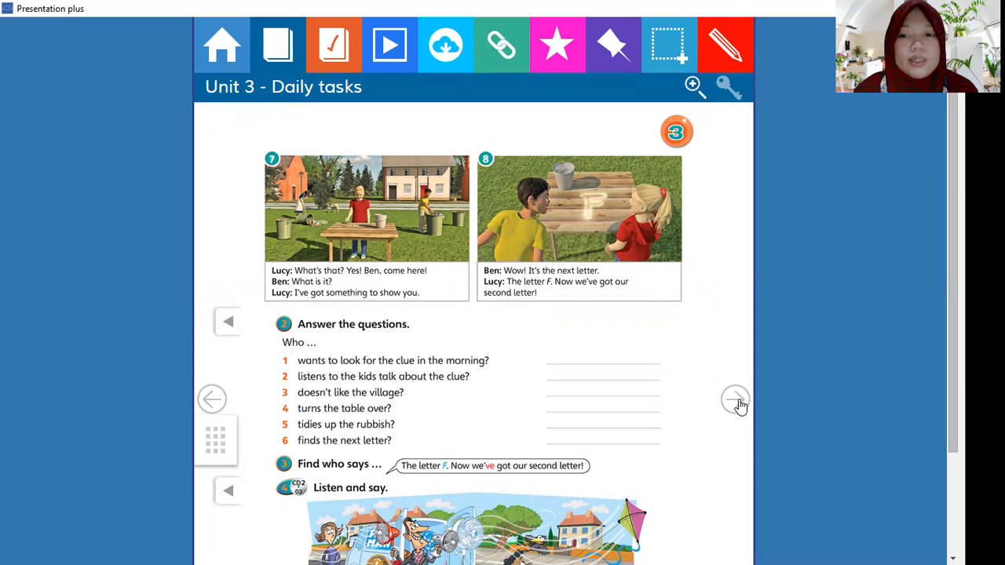
Step: Advance to the Story time page with 'Arnold and the robot' and its true/false exercise
left_click(734, 400)
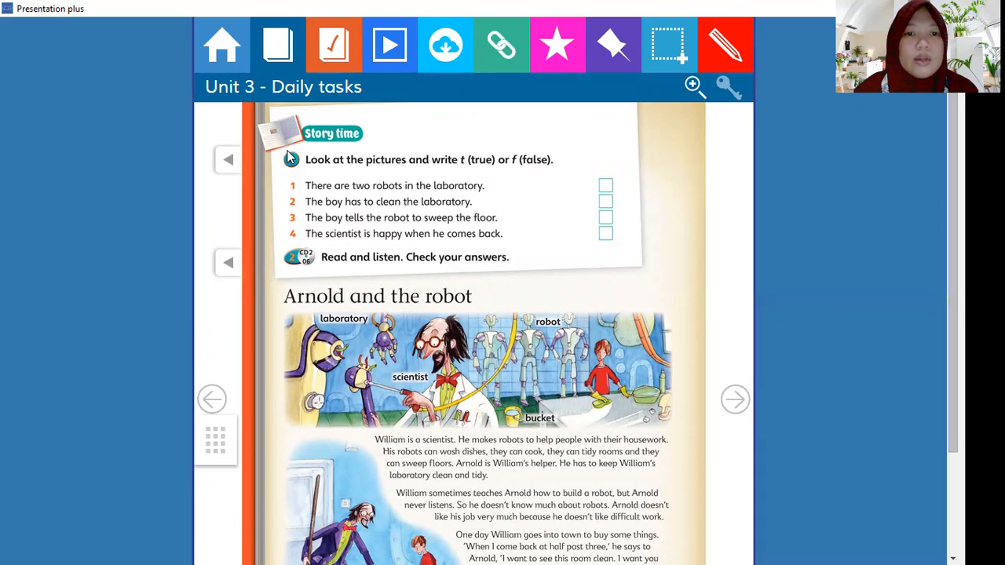
mouse_move(294, 189)
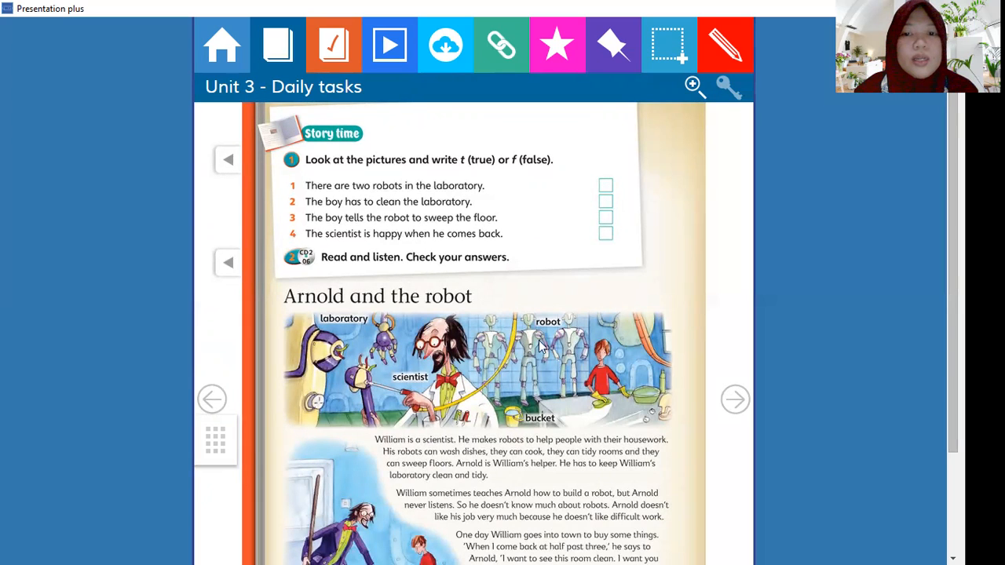
mouse_move(323, 314)
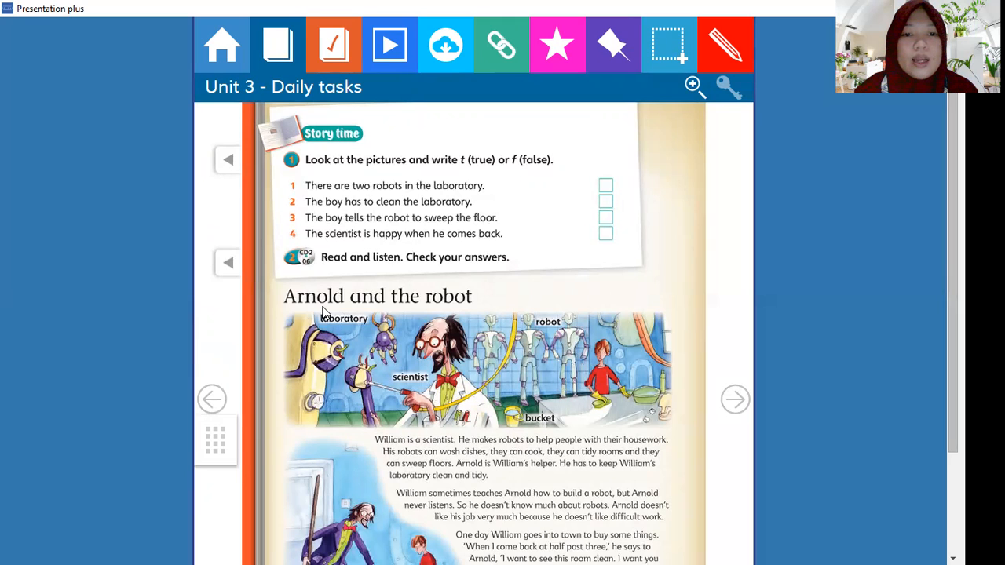
mouse_move(465, 319)
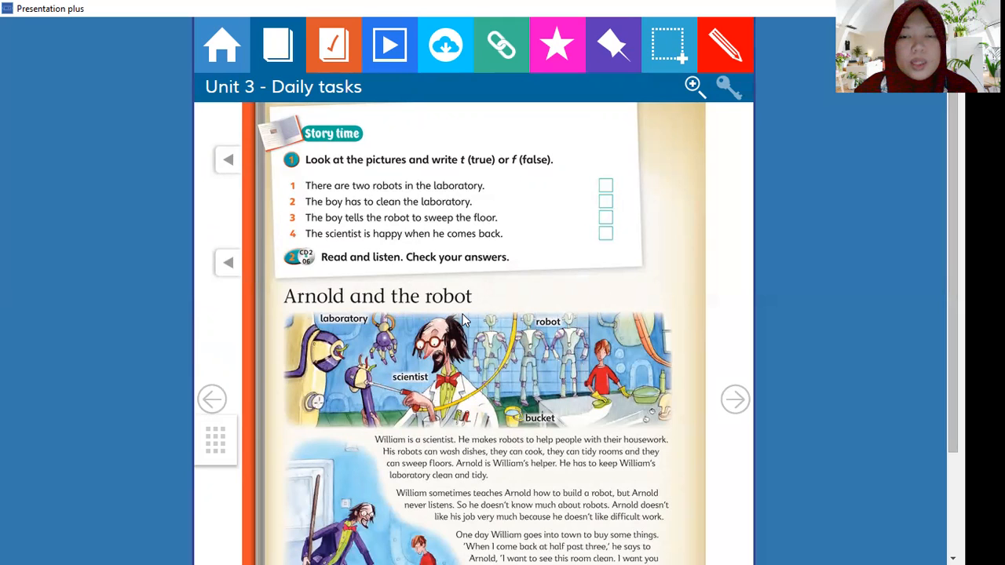
scroll("down", 3)
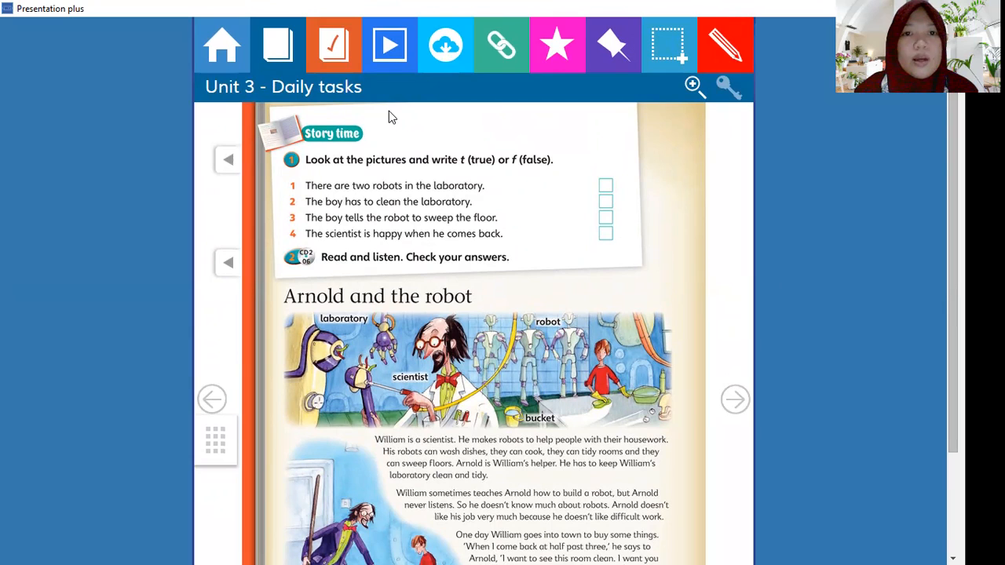
mouse_move(386, 49)
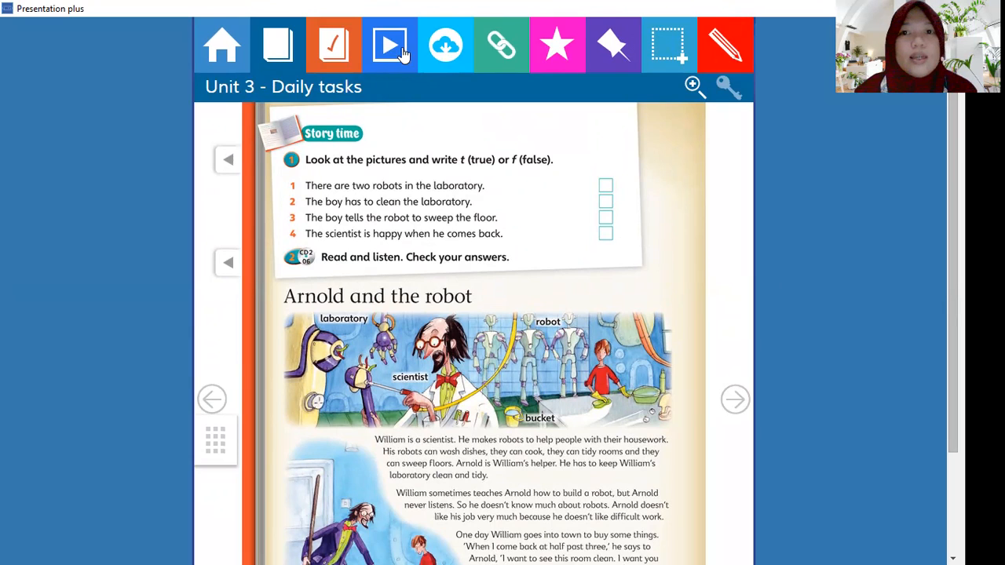
mouse_move(463, 38)
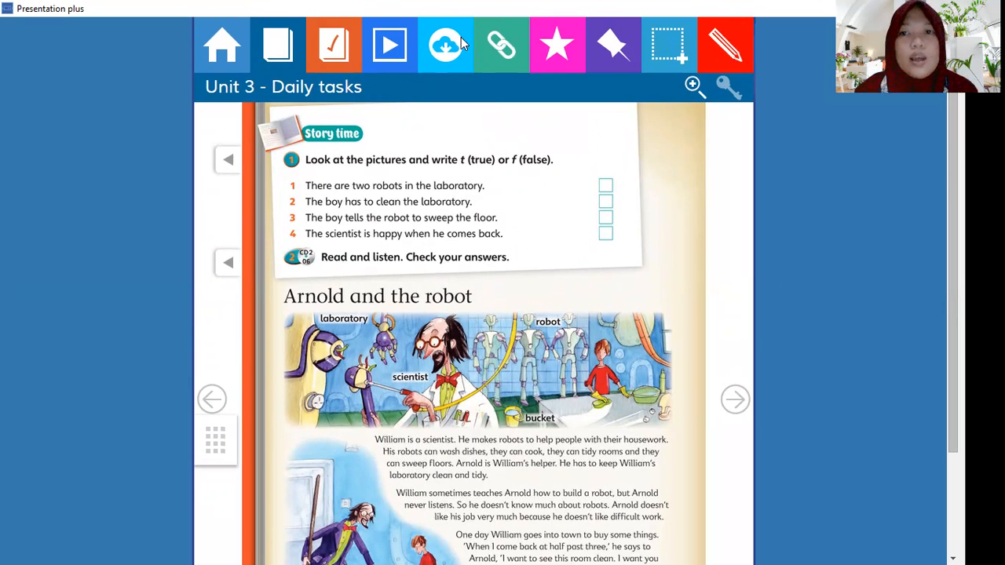